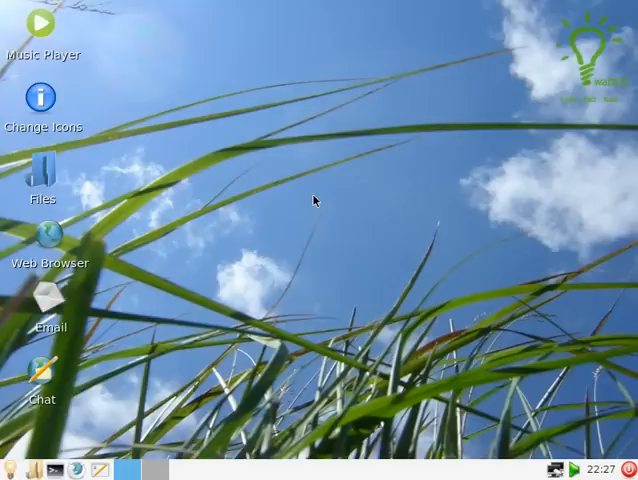
pyautogui.moveTo(228, 136)
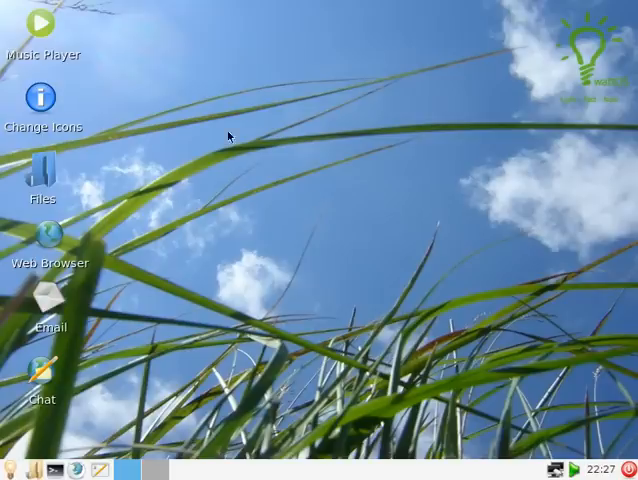
pyautogui.moveTo(452, 92)
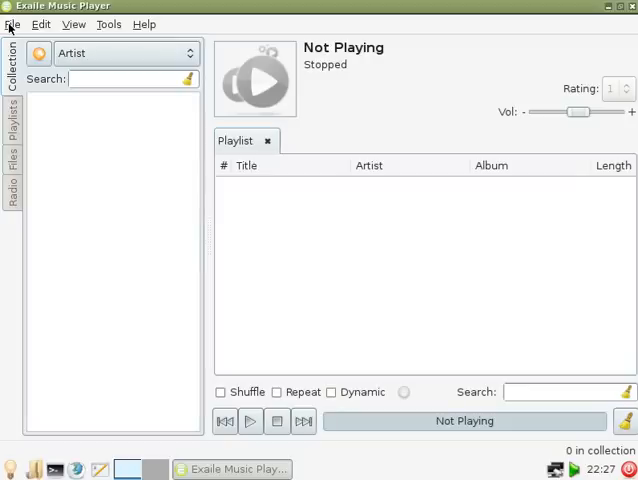
pyautogui.moveTo(326, 90)
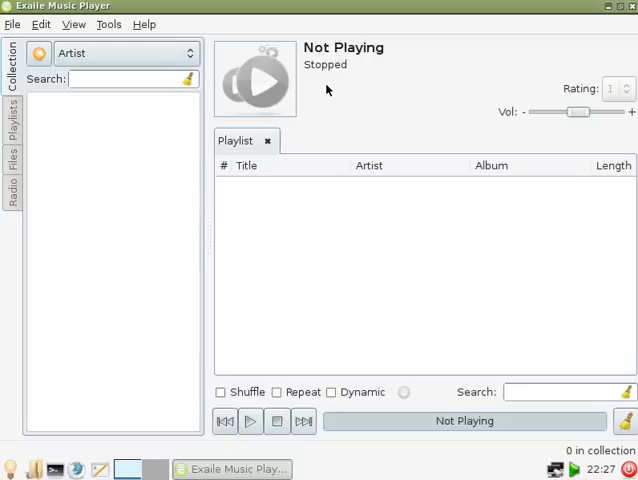
pyautogui.moveTo(420, 280)
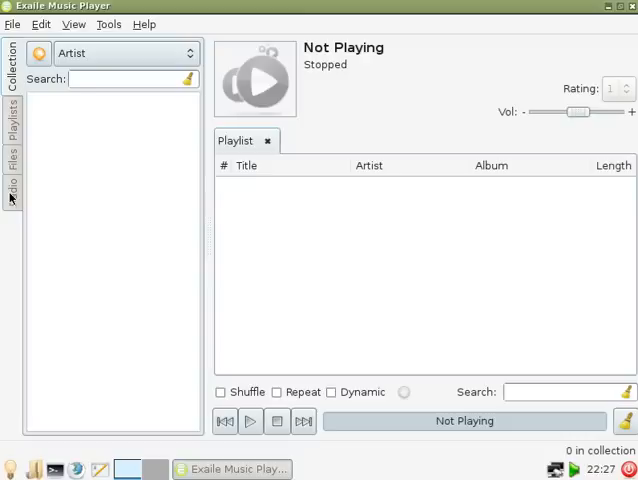
# Show the Radio panel, browse a station category, then close Exaile.
pyautogui.click(12, 188)
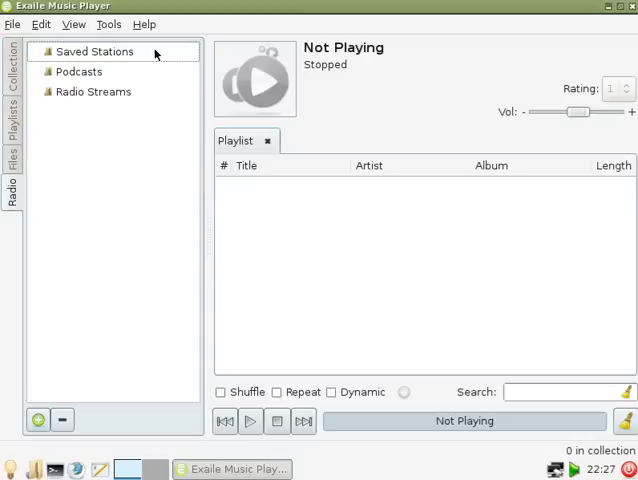
pyautogui.click(94, 92)
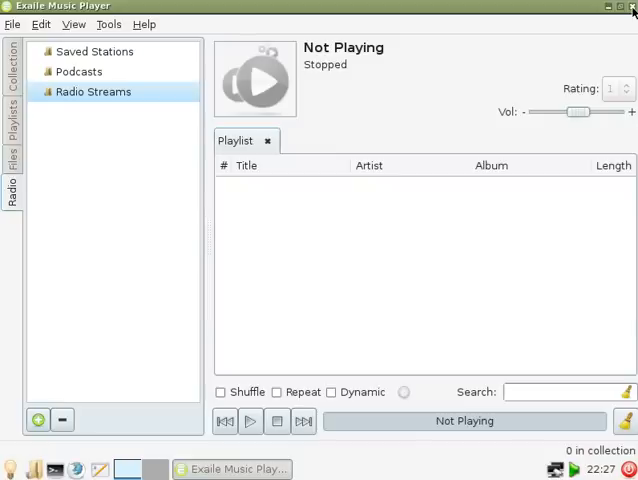
pyautogui.click(620, 6)
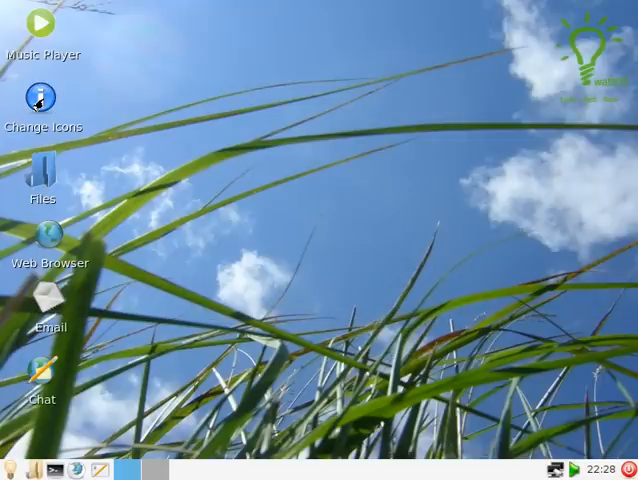
pyautogui.doubleClick(38, 96)
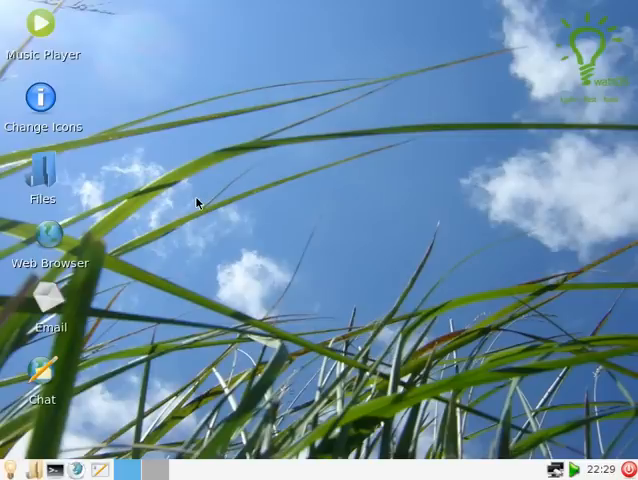
pyautogui.moveTo(304, 212)
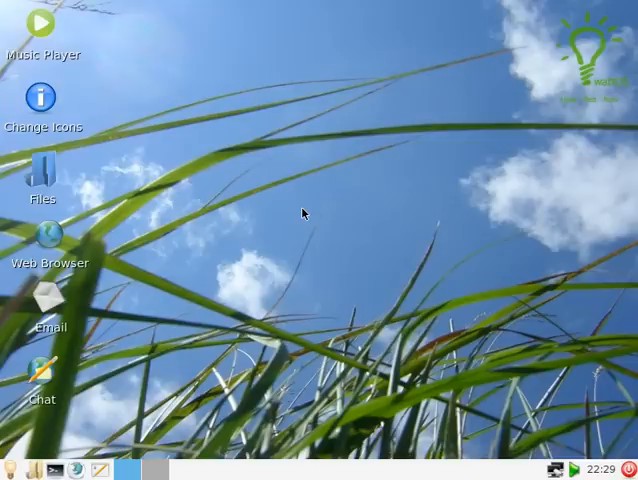
pyautogui.moveTo(244, 190)
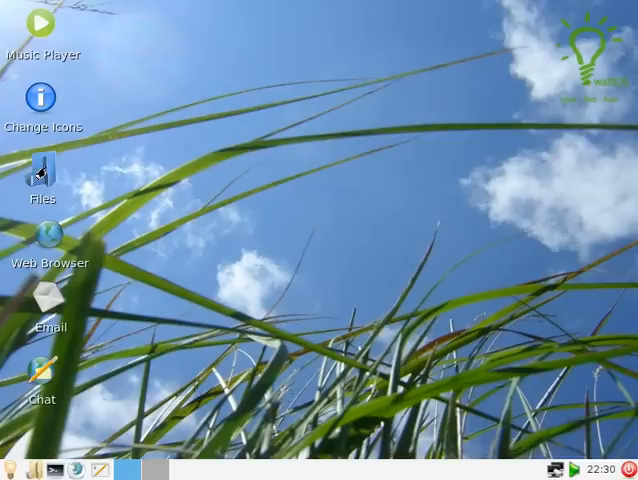
# Open the home folder in PCManFM and view the 7.6 GB volume's root folders.
pyautogui.doubleClick(40, 172)
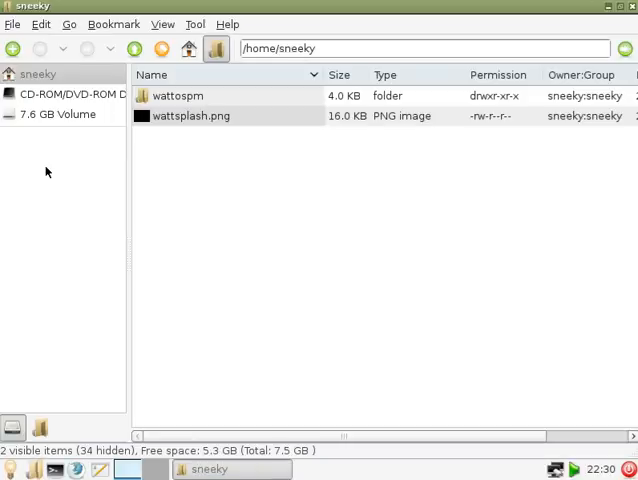
pyautogui.moveTo(252, 144)
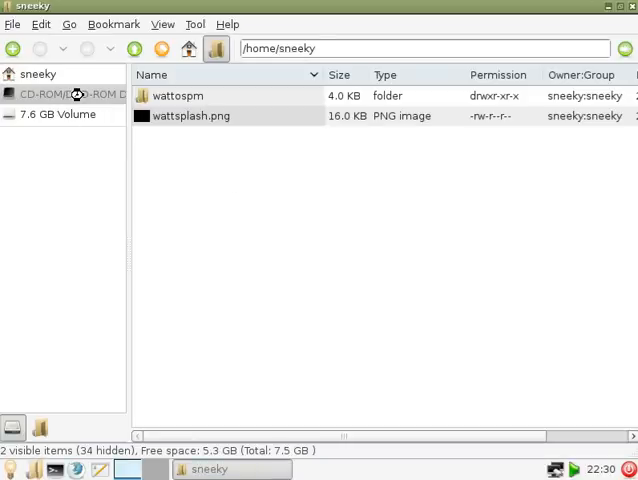
pyautogui.click(60, 94)
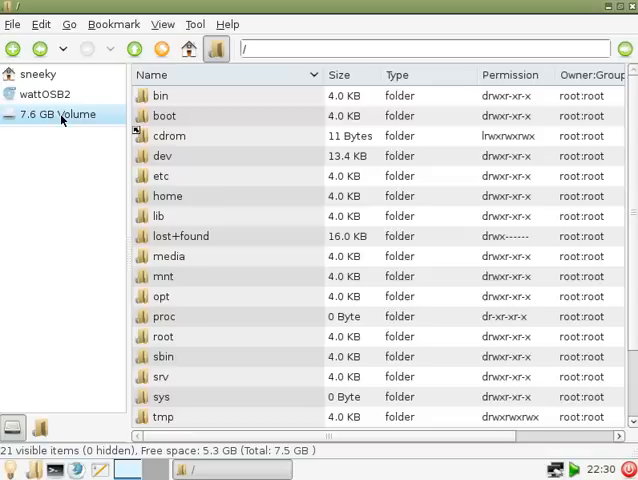
pyautogui.moveTo(630, 12)
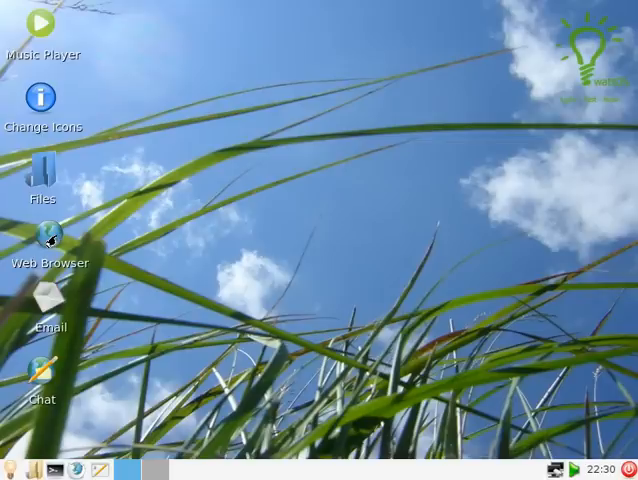
# Launch Firefox and scroll planetwatt.com down to the Beta 2 release news.
pyautogui.doubleClick(40, 250)
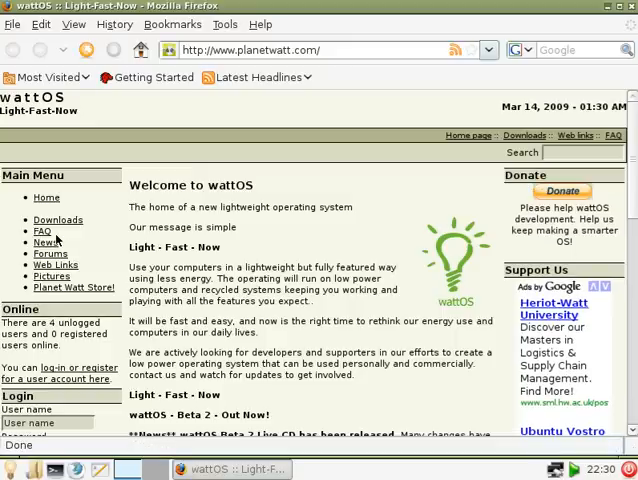
pyautogui.moveTo(340, 228)
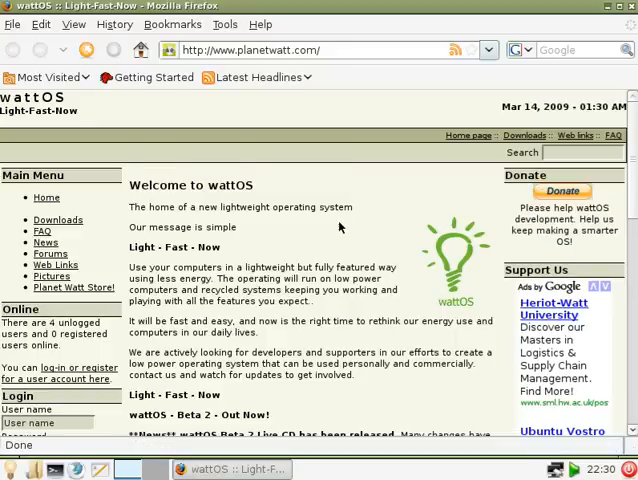
pyautogui.scroll(-3)
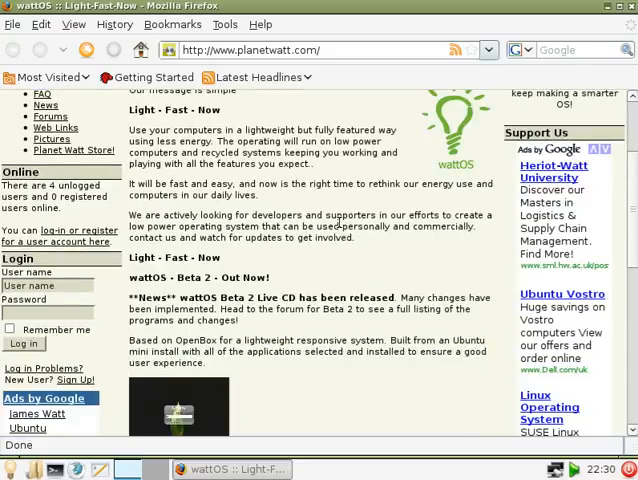
pyautogui.scroll(-3)
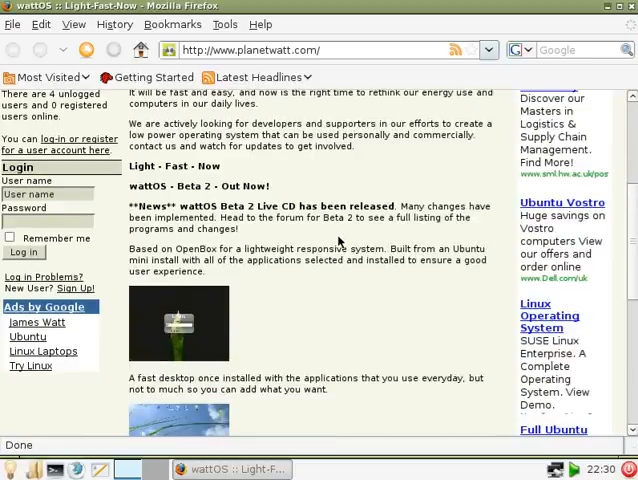
pyautogui.scroll(-3)
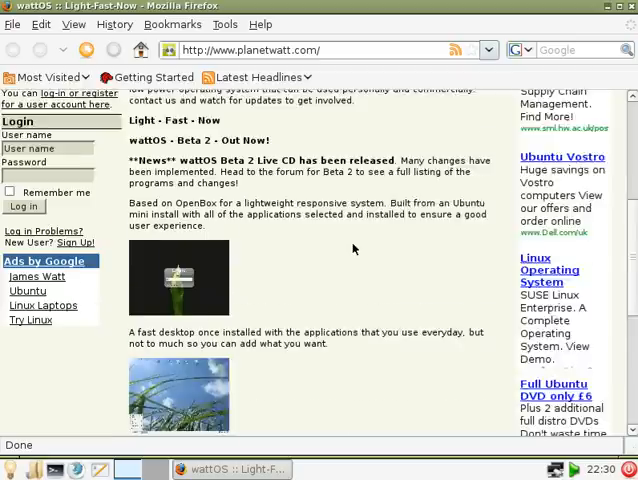
pyautogui.scroll(-3)
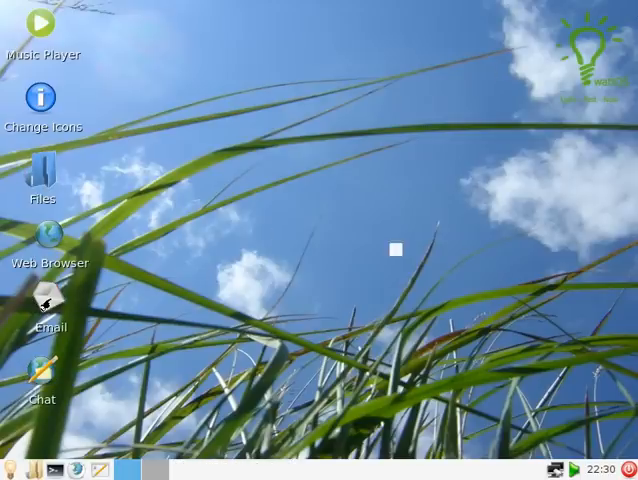
pyautogui.doubleClick(42, 302)
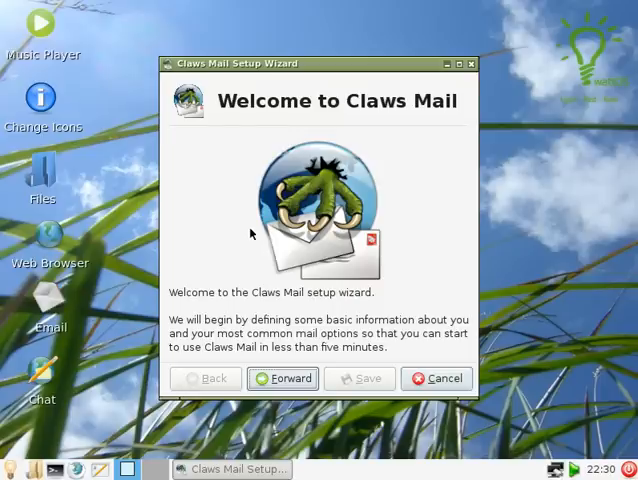
pyautogui.moveTo(294, 256)
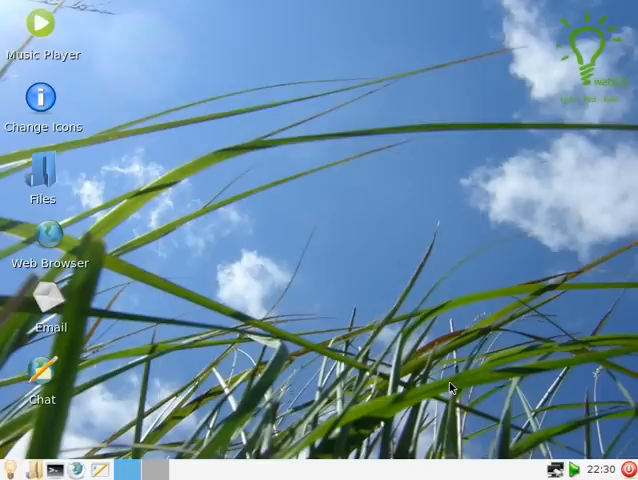
pyautogui.moveTo(152, 368)
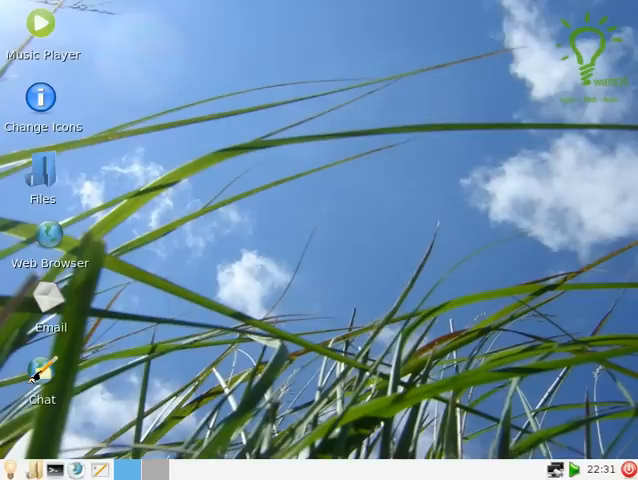
pyautogui.doubleClick(40, 368)
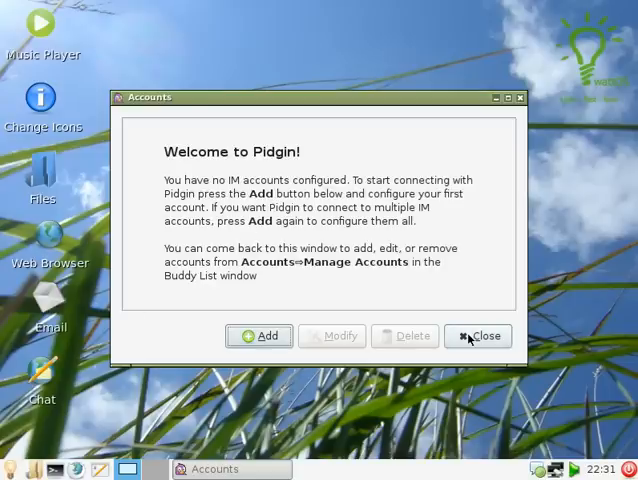
pyautogui.click(476, 336)
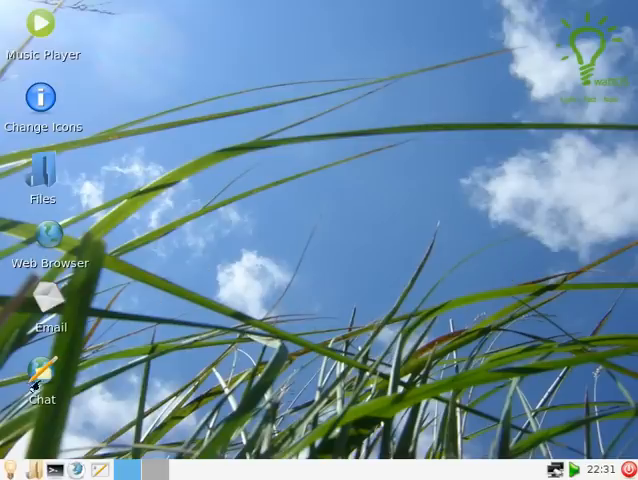
# Open the applications menu and view the Audio & Video and Graphics categories.
pyautogui.click(10, 470)
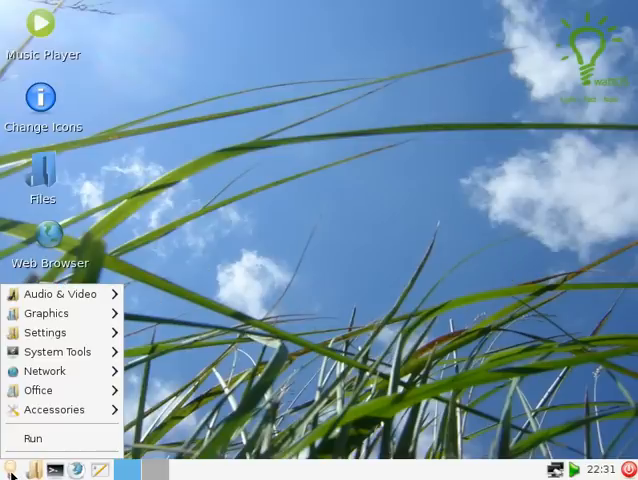
pyautogui.click(60, 292)
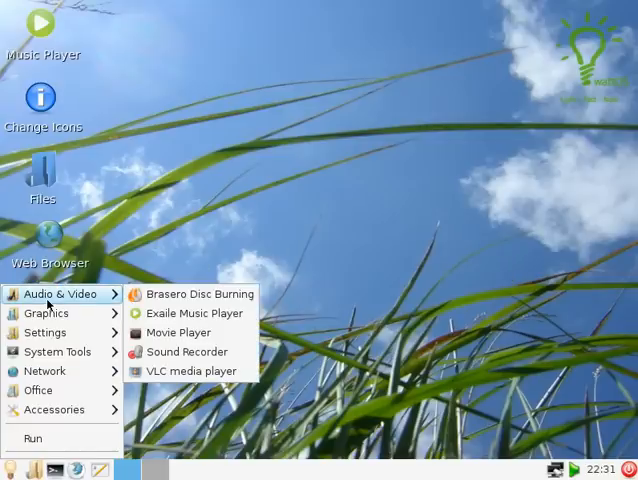
pyautogui.moveTo(200, 294)
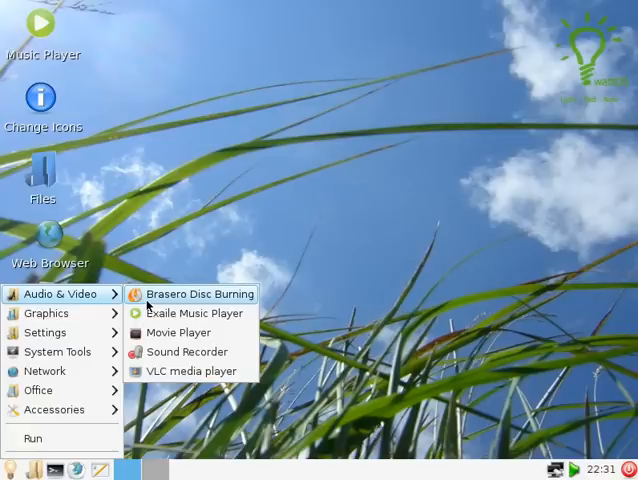
pyautogui.moveTo(178, 332)
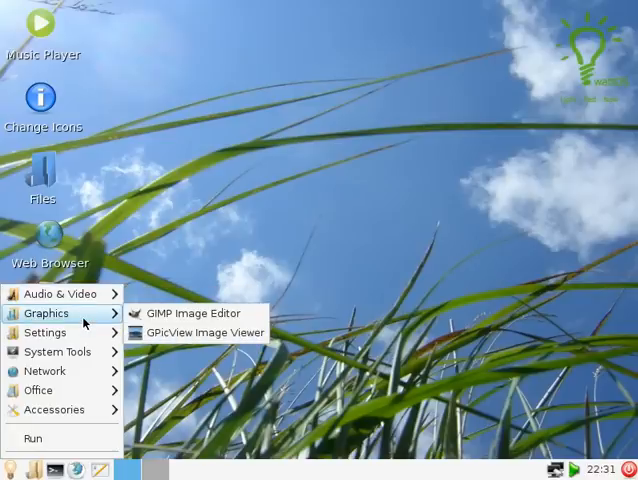
pyautogui.click(46, 332)
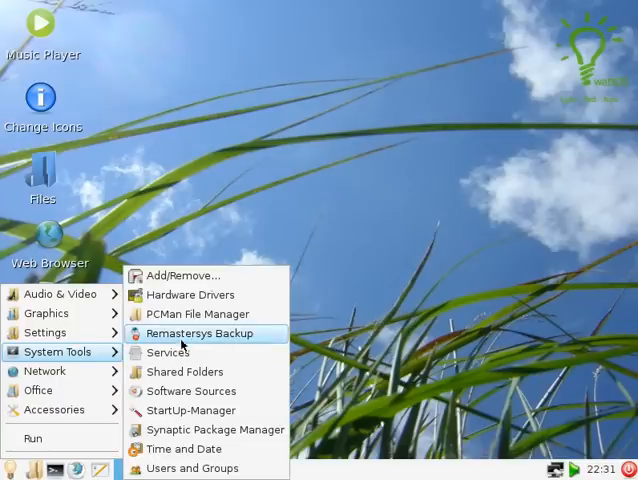
pyautogui.moveTo(200, 276)
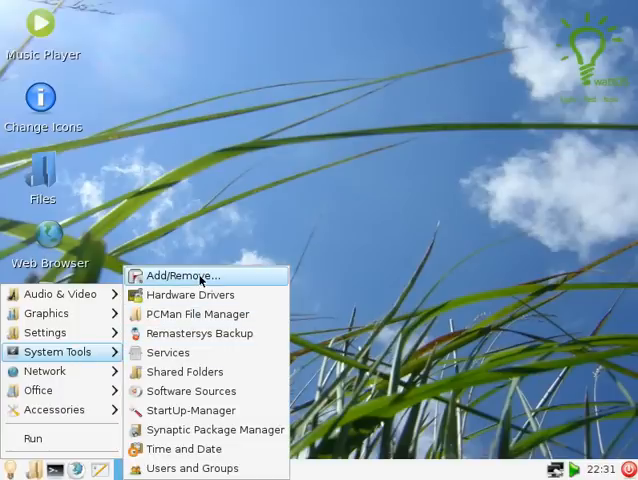
pyautogui.moveTo(168, 352)
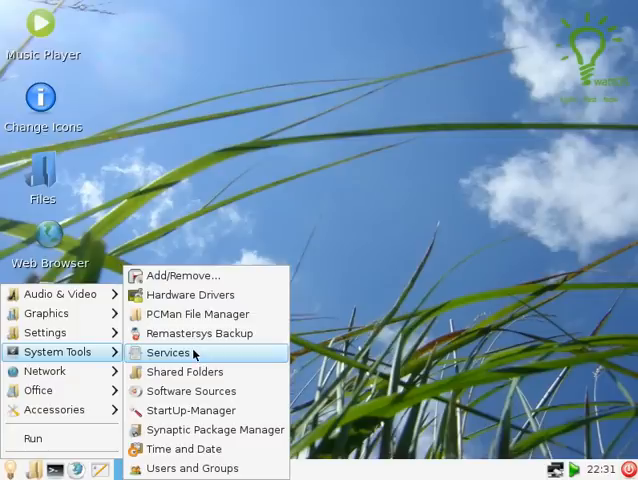
pyautogui.moveTo(190, 276)
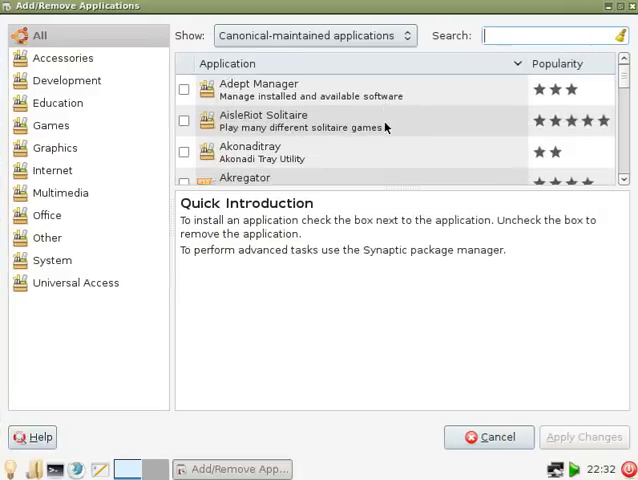
# Scroll the Canonical software list and read the Desktop Effects package description.
pyautogui.scroll(-3)
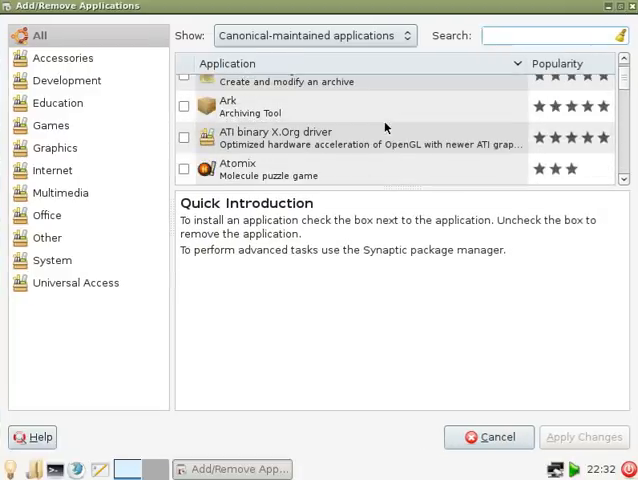
pyautogui.scroll(-3)
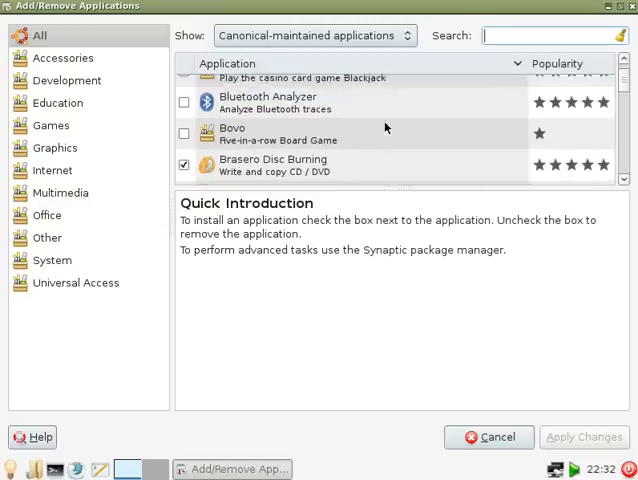
pyautogui.scroll(-3)
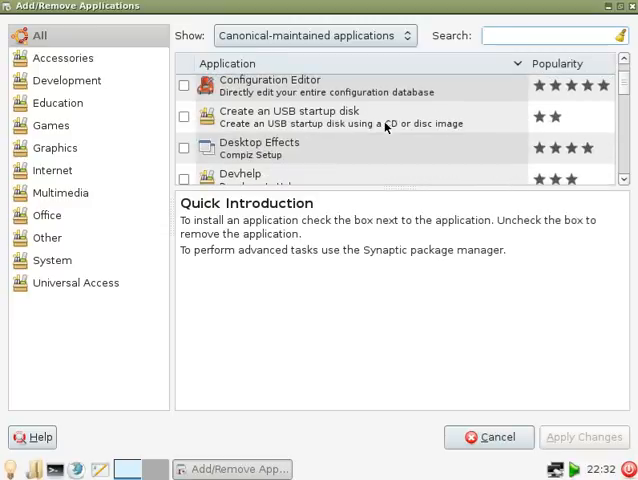
pyautogui.scroll(-3)
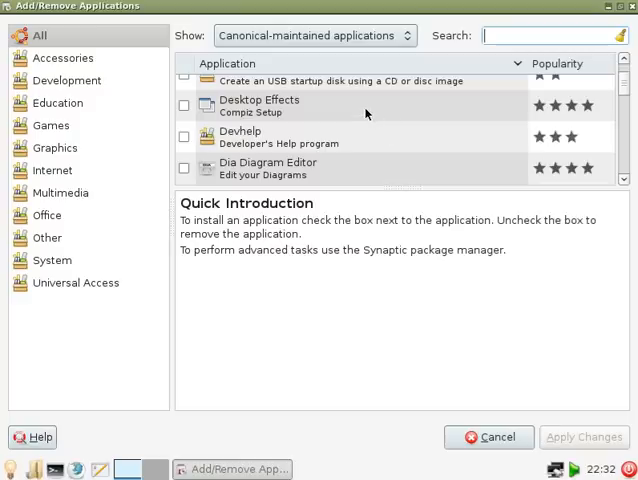
pyautogui.click(260, 104)
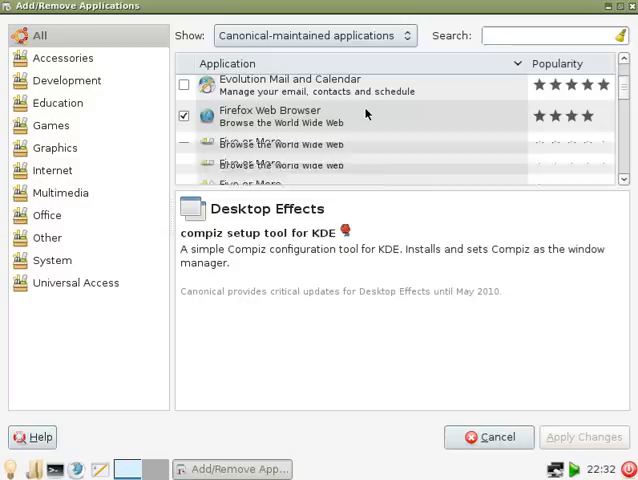
pyautogui.scroll(-3)
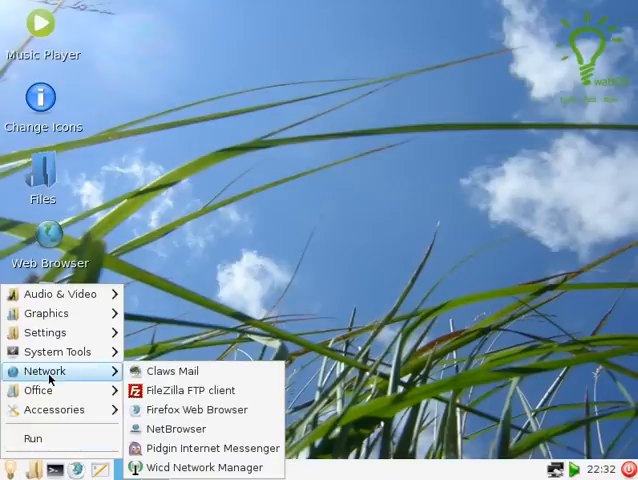
pyautogui.moveTo(204, 390)
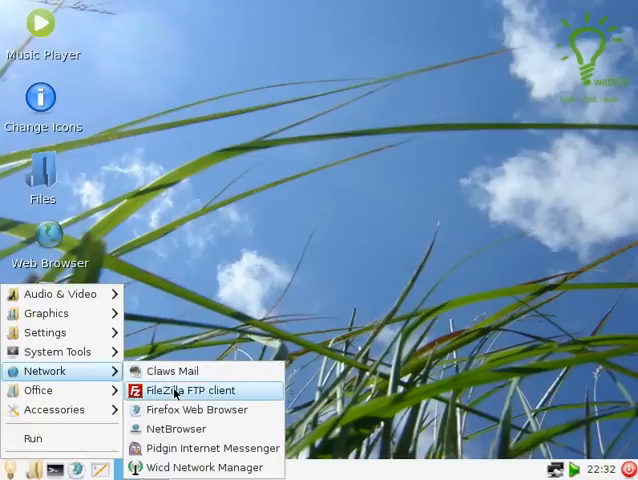
pyautogui.moveTo(176, 428)
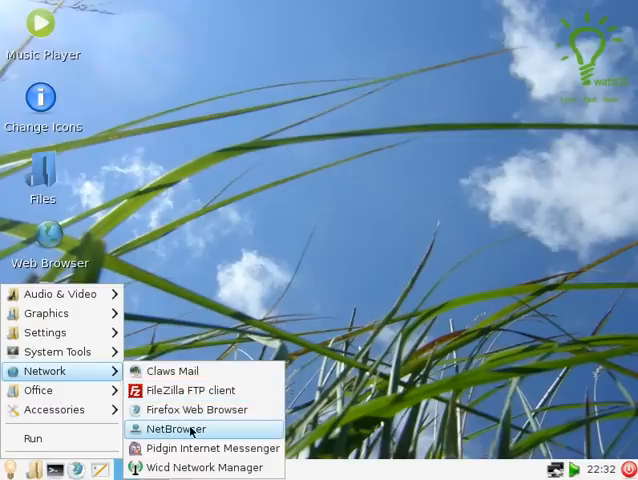
pyautogui.moveTo(210, 448)
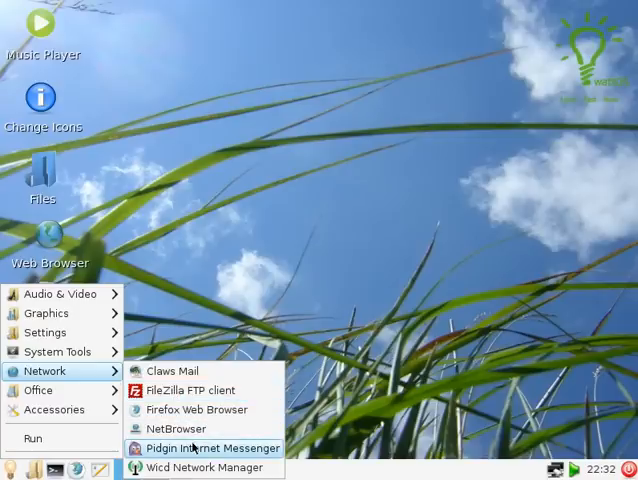
# View the Office applications, then launch VLC media player.
pyautogui.click(212, 468)
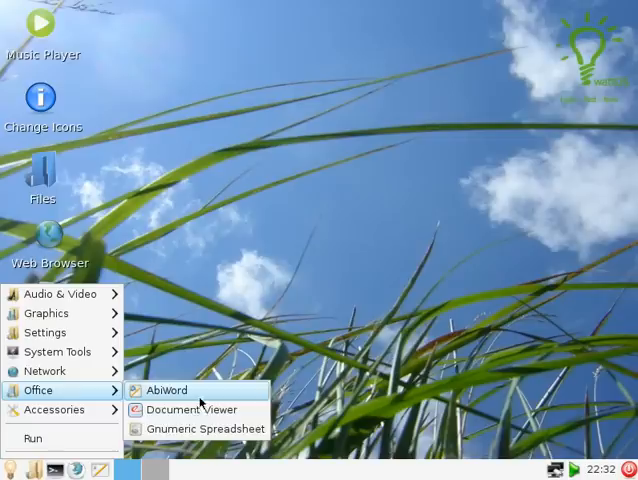
pyautogui.moveTo(194, 428)
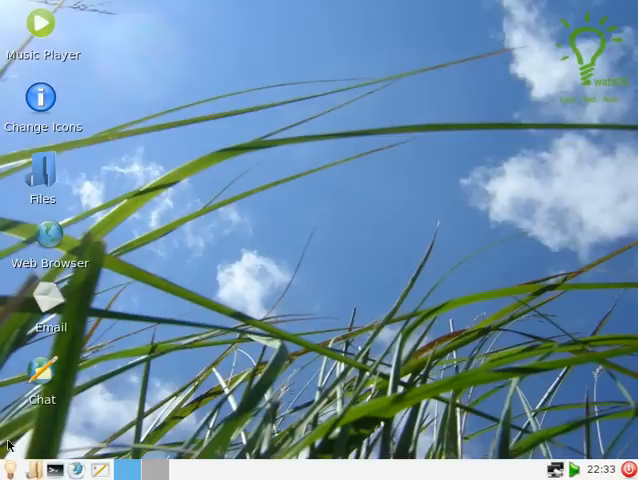
pyautogui.click(10, 468)
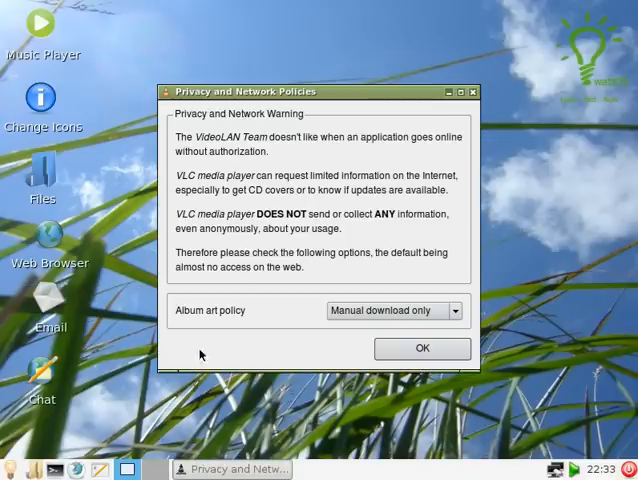
pyautogui.moveTo(318, 156)
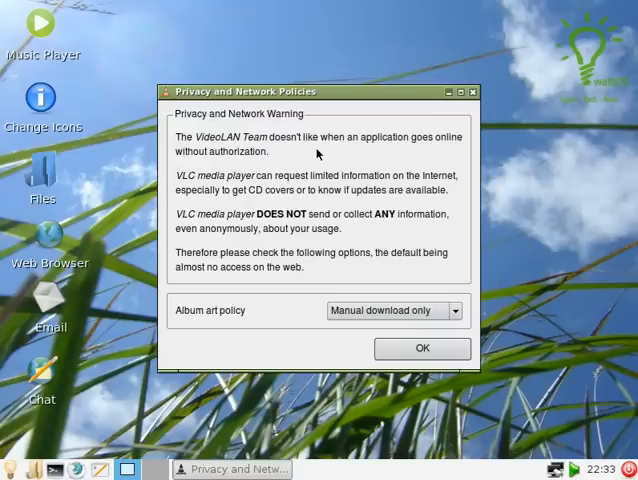
pyautogui.moveTo(464, 324)
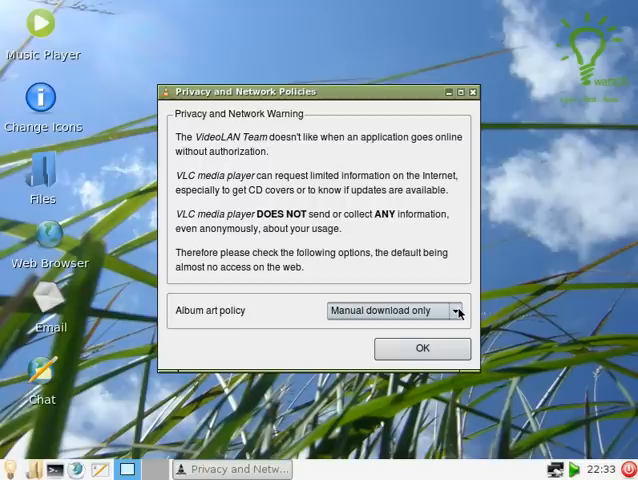
# Set Album art policy to 'As soon as track is added' and confirm with OK.
pyautogui.click(456, 312)
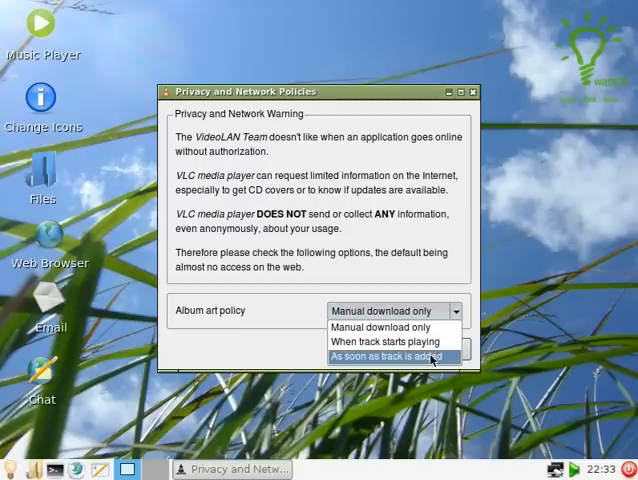
pyautogui.click(394, 356)
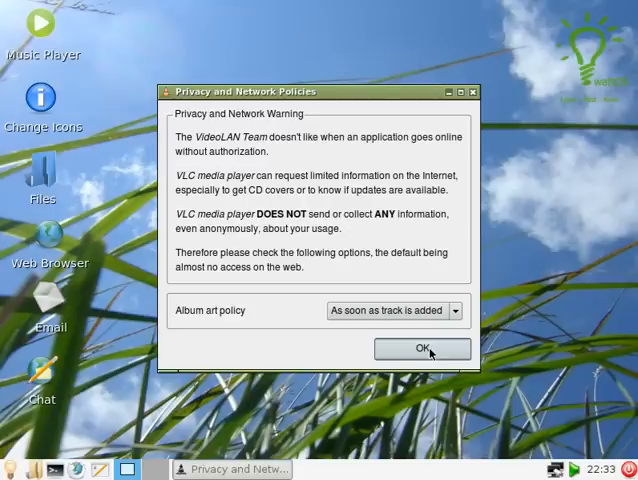
pyautogui.click(420, 348)
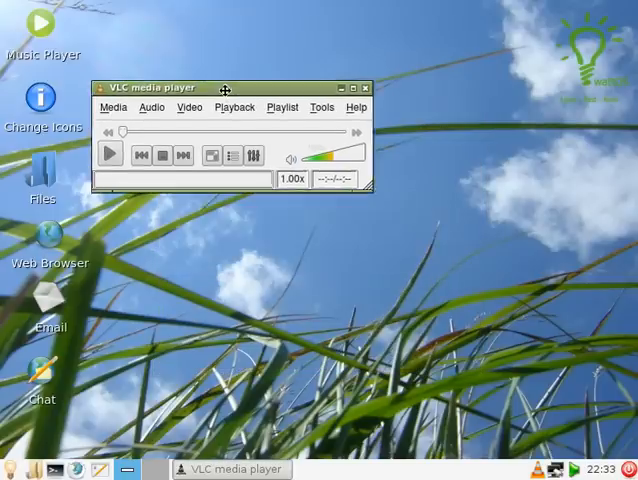
# Drag the VLC window to the top of the desktop.
pyautogui.moveTo(224, 88); pyautogui.dragTo(140, 8)
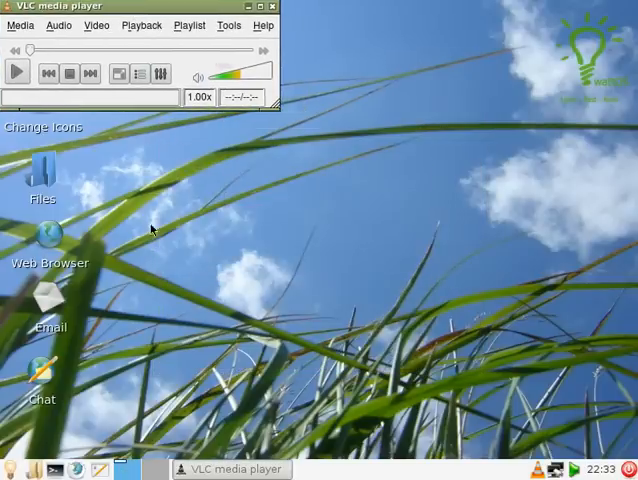
pyautogui.moveTo(202, 62)
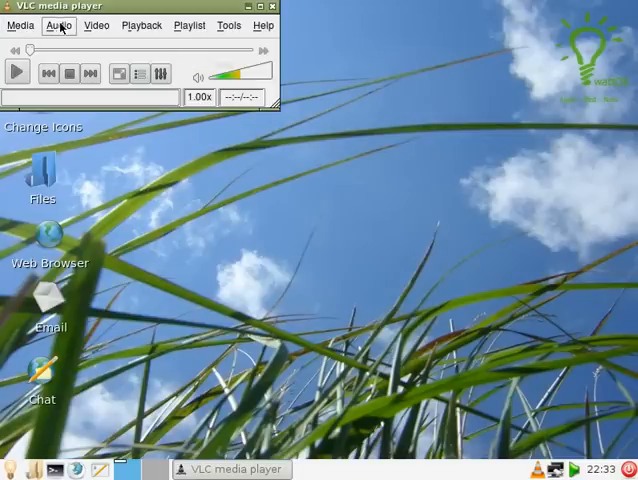
pyautogui.moveTo(262, 24)
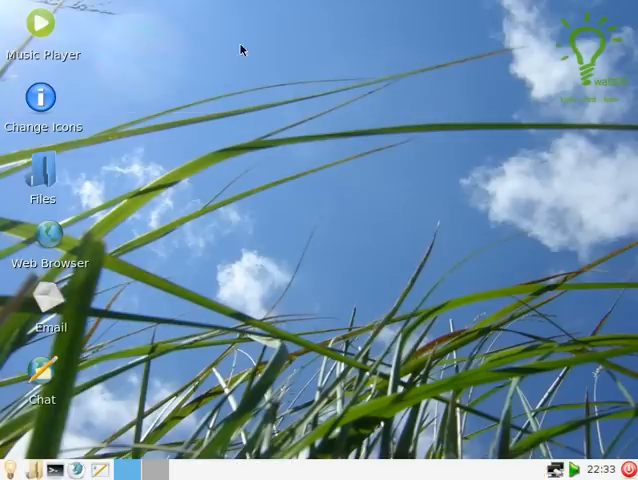
pyautogui.moveTo(262, 304)
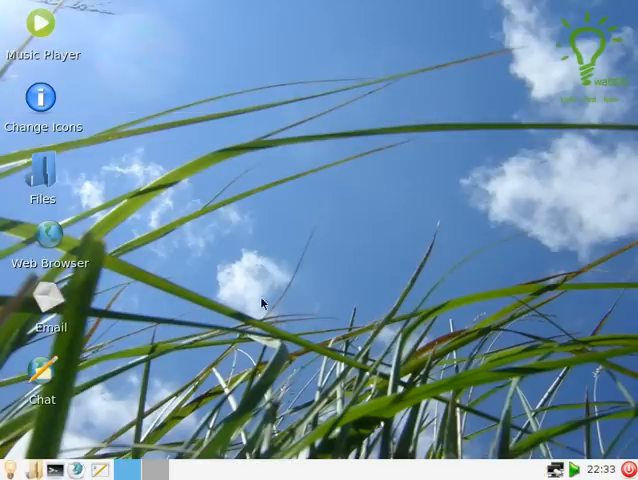
pyautogui.click(10, 470)
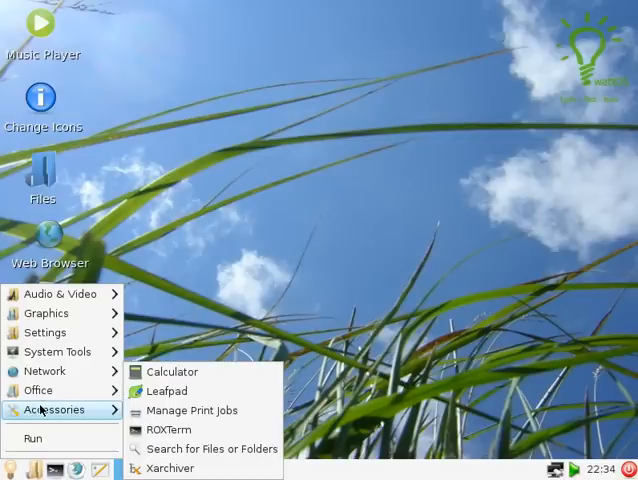
pyautogui.moveTo(168, 392)
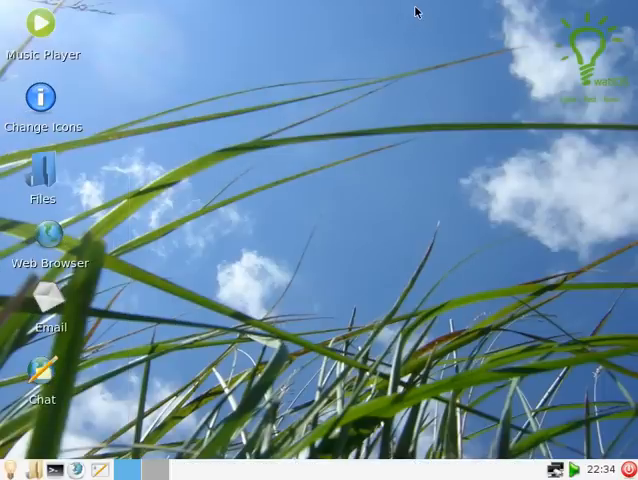
pyautogui.moveTo(84, 360)
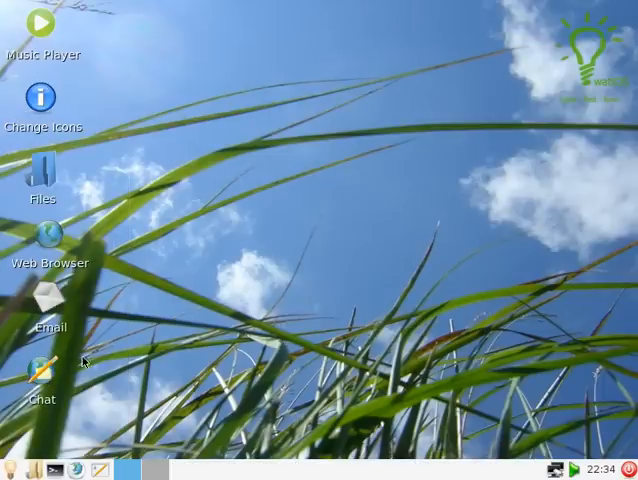
pyautogui.click(10, 468)
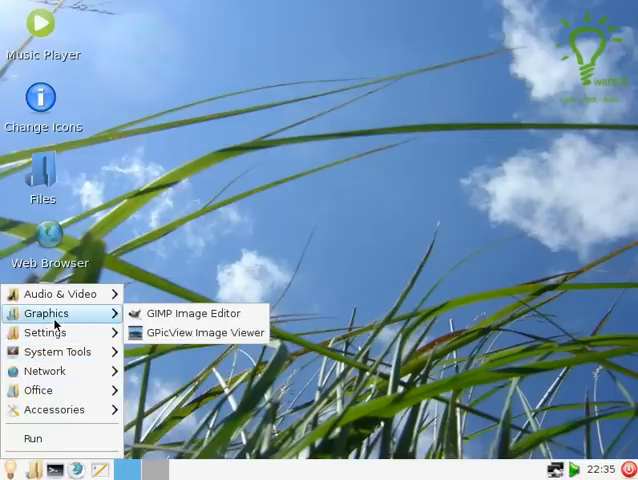
pyautogui.moveTo(60, 294)
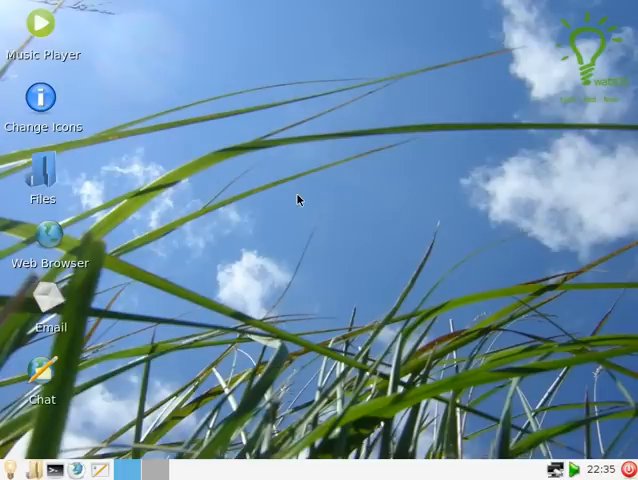
# Bring up the desktop's right-click options menu.
pyautogui.rightClick(296, 200)
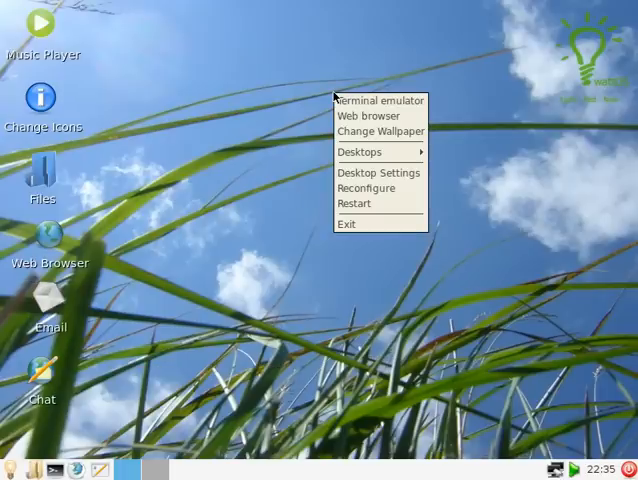
pyautogui.moveTo(380, 100)
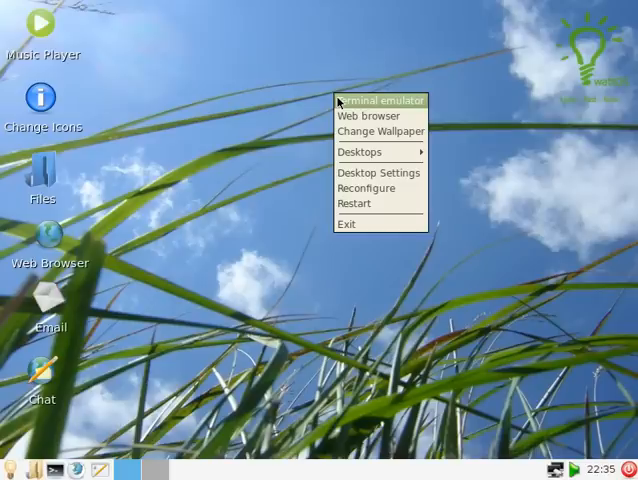
pyautogui.moveTo(380, 132)
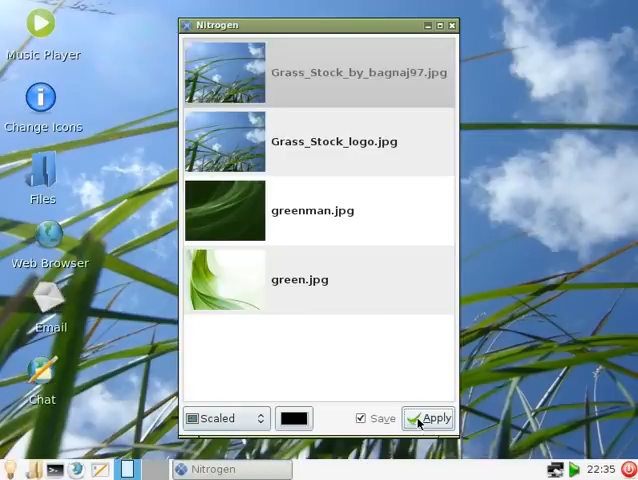
# Apply Grass_Stock_by_bagnaj97.jpg as the desktop wallpaper.
pyautogui.click(428, 418)
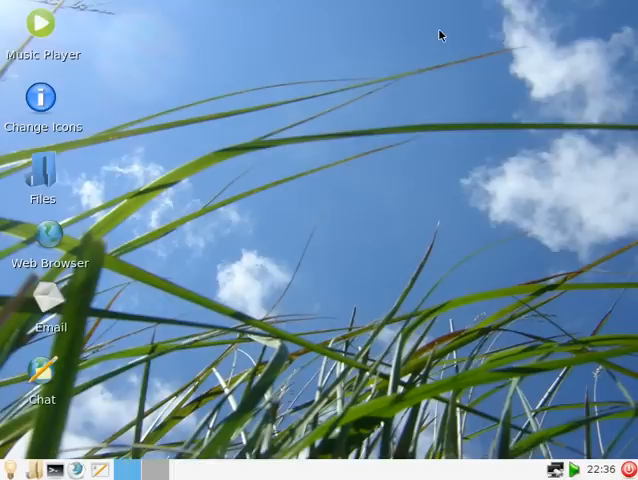
pyautogui.moveTo(296, 246)
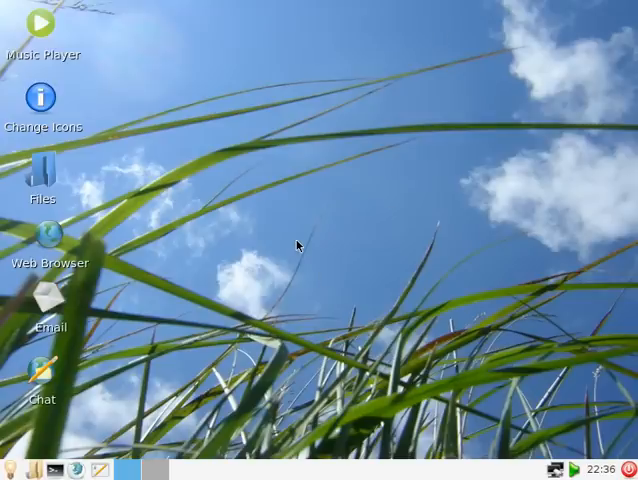
pyautogui.moveTo(300, 240)
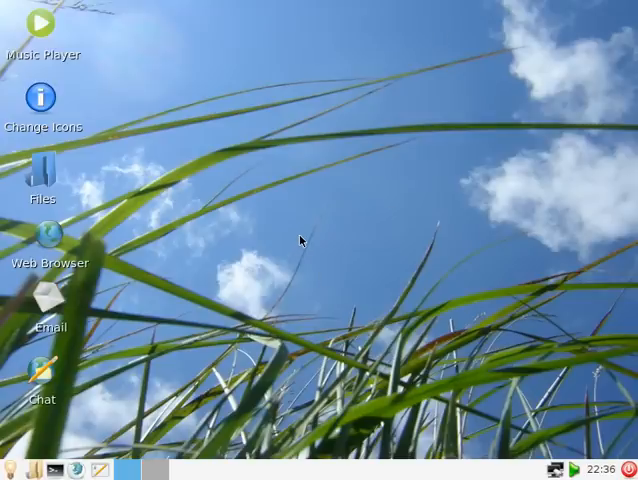